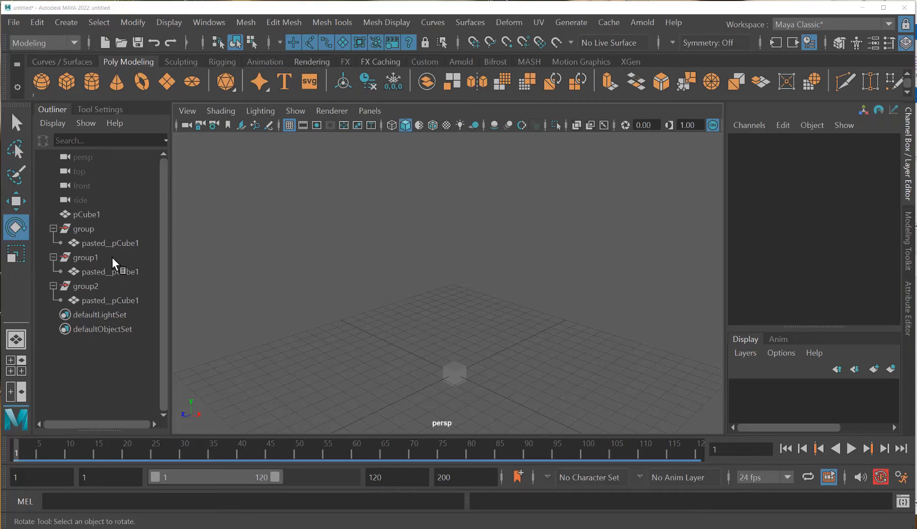
- Drag the zombie WAV from Explorer into the Maya viewport, creating the audio1 sound
click(69, 449)
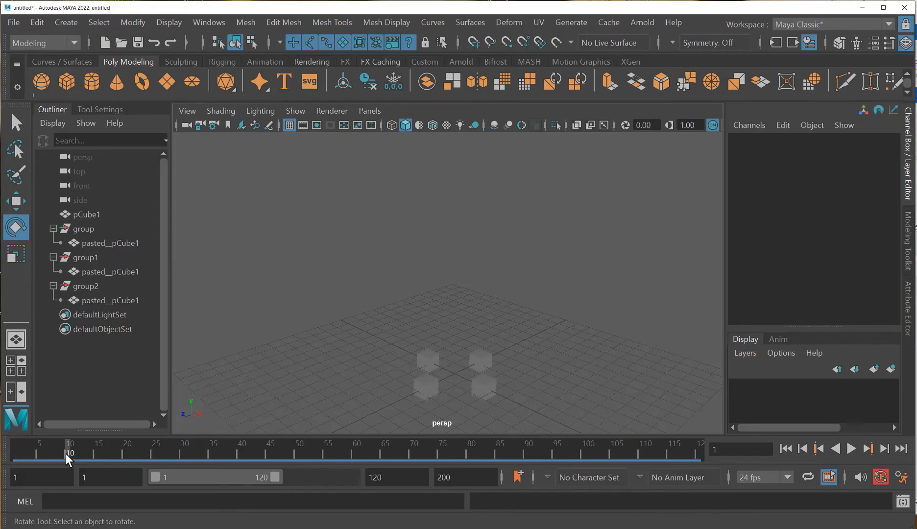
click(853, 449)
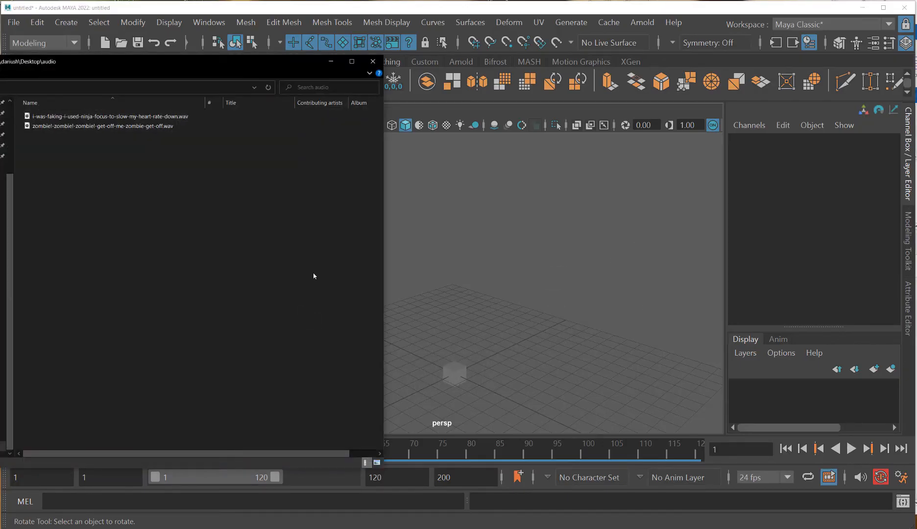
click(108, 116)
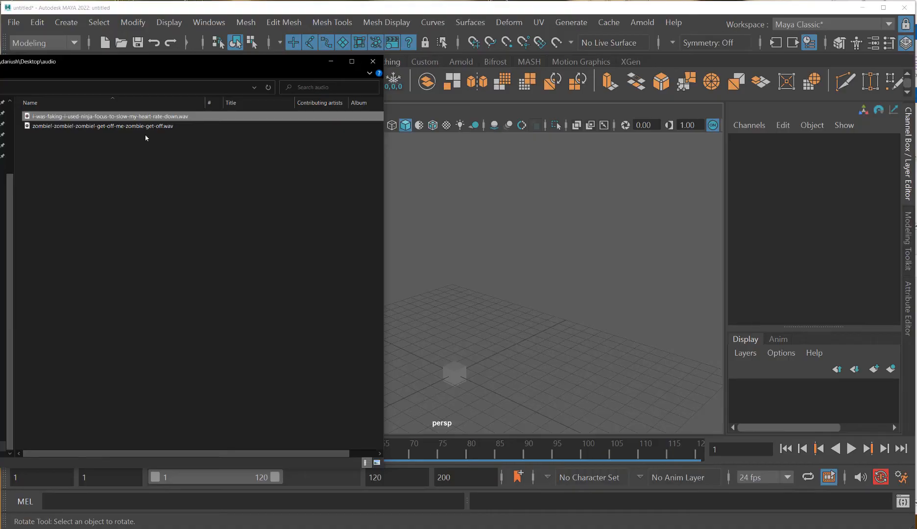
mouse_move(154, 161)
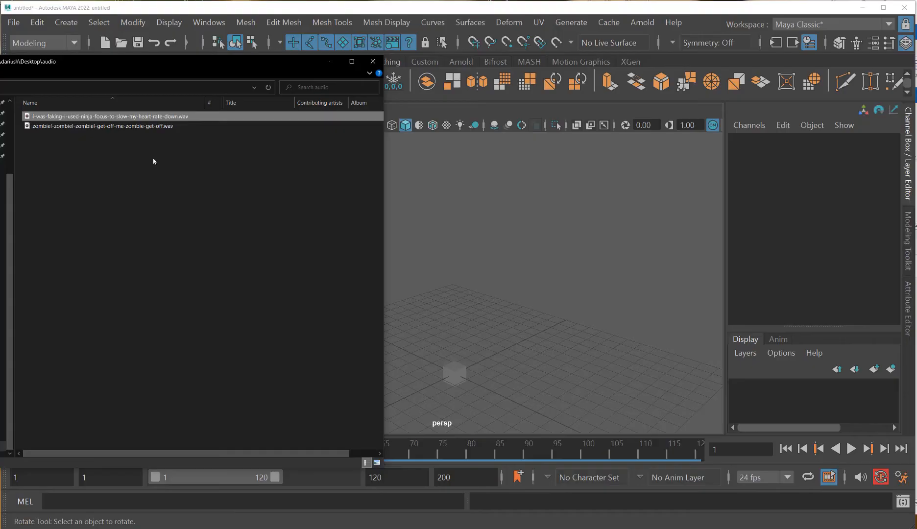
mouse_move(163, 163)
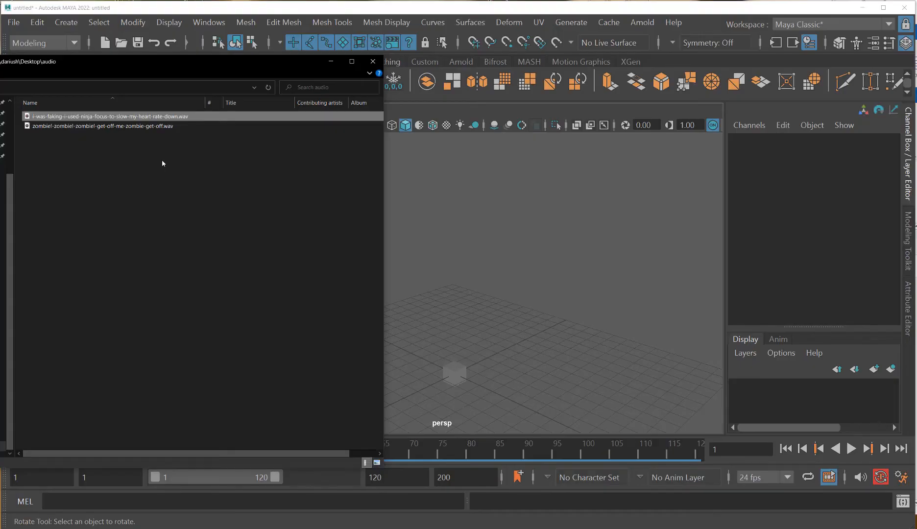
click(101, 127)
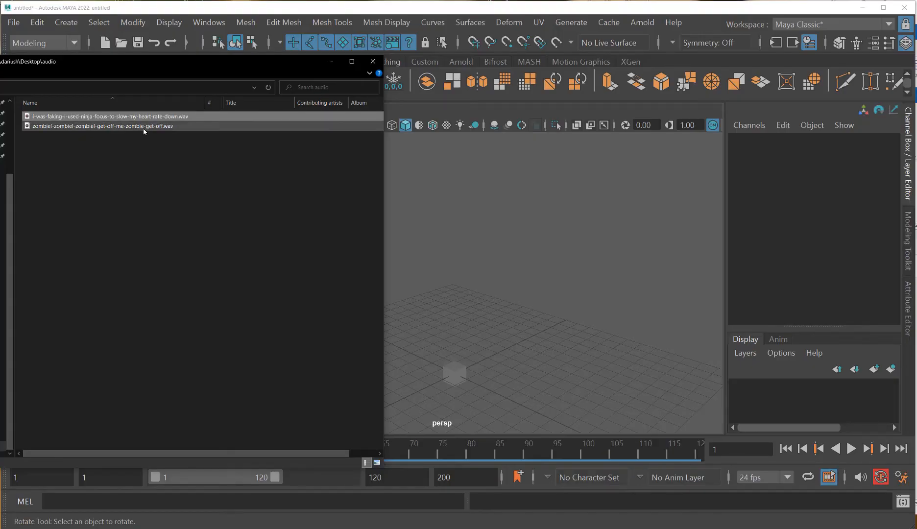
click(117, 126)
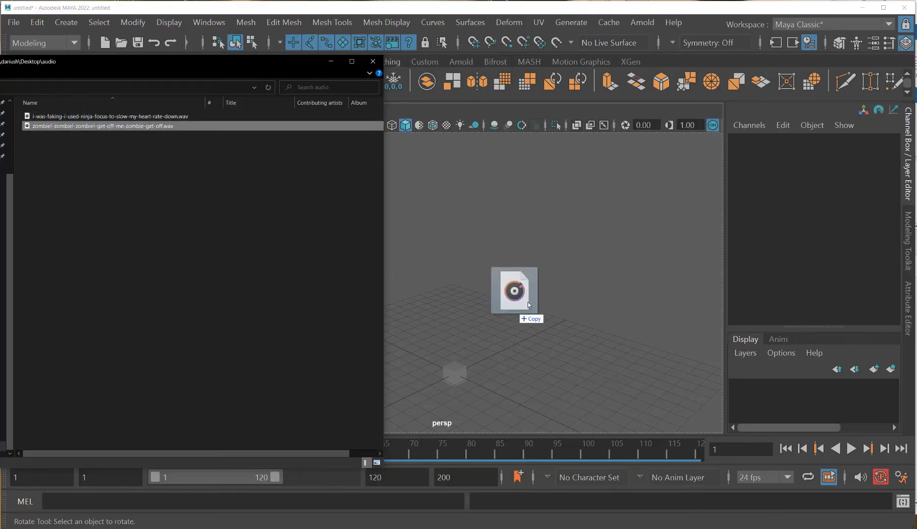
drag(514, 291, 478, 398)
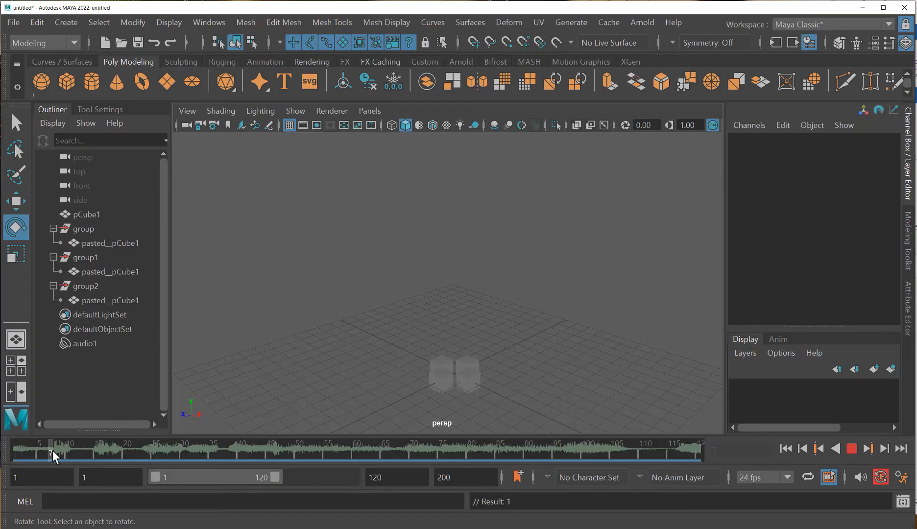
drag(55, 450, 231, 449)
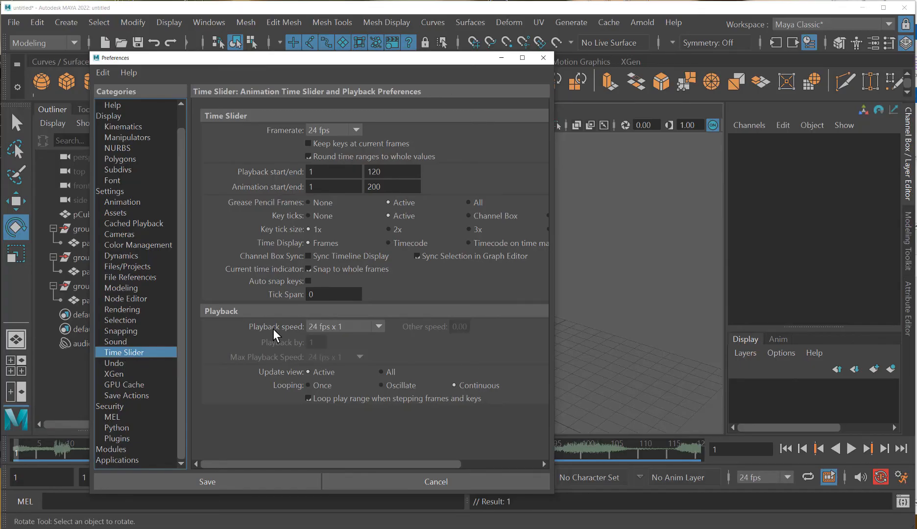
mouse_move(345, 336)
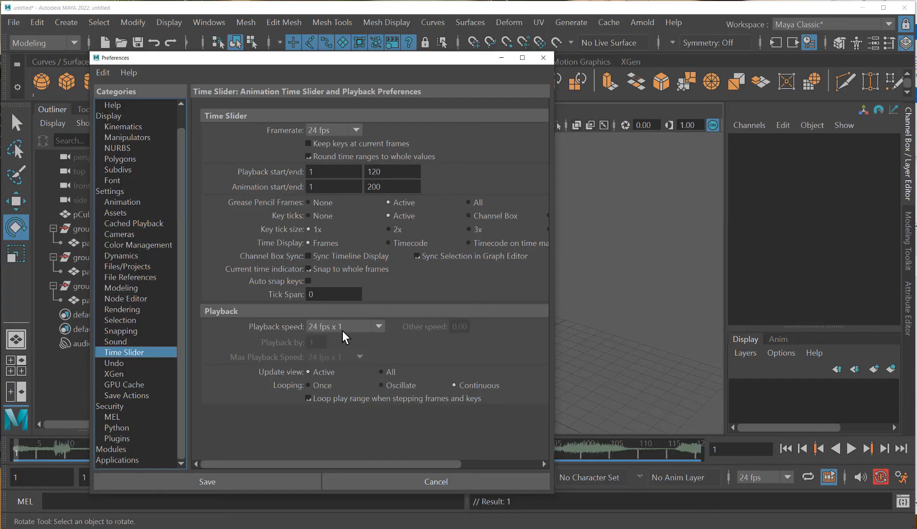
- Keep playback speed at 24 fps x 1 real time instead of every frame and save preferences
click(378, 326)
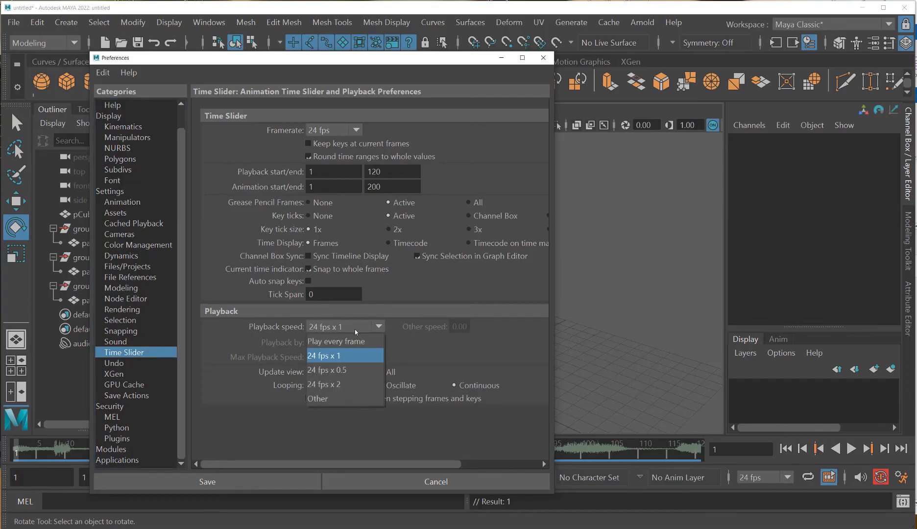
click(337, 341)
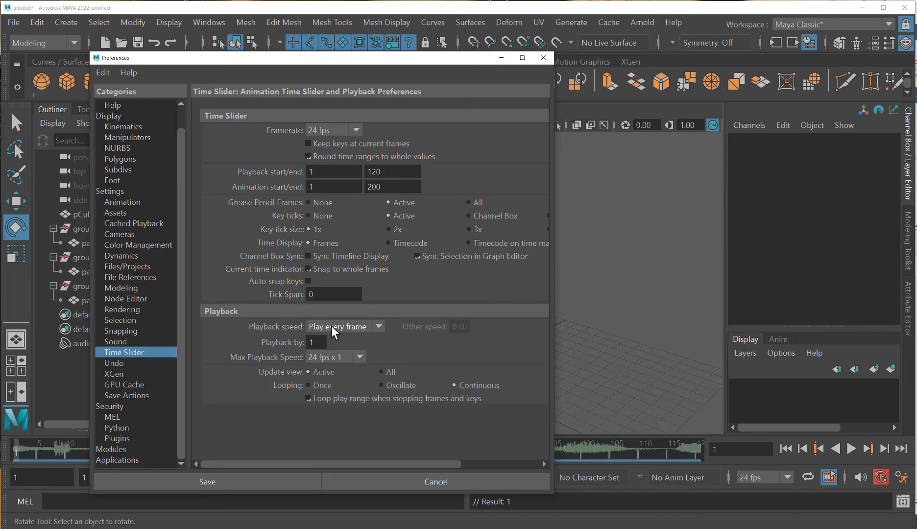
mouse_move(315, 362)
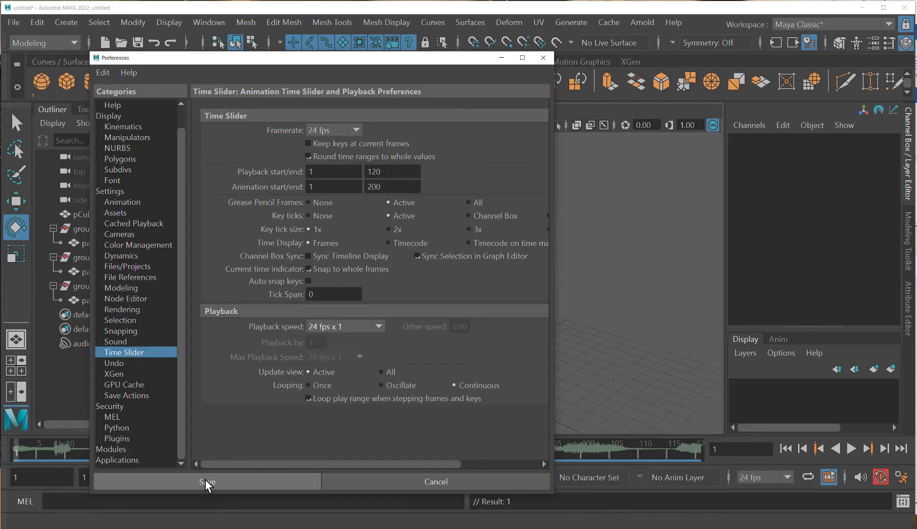
click(206, 483)
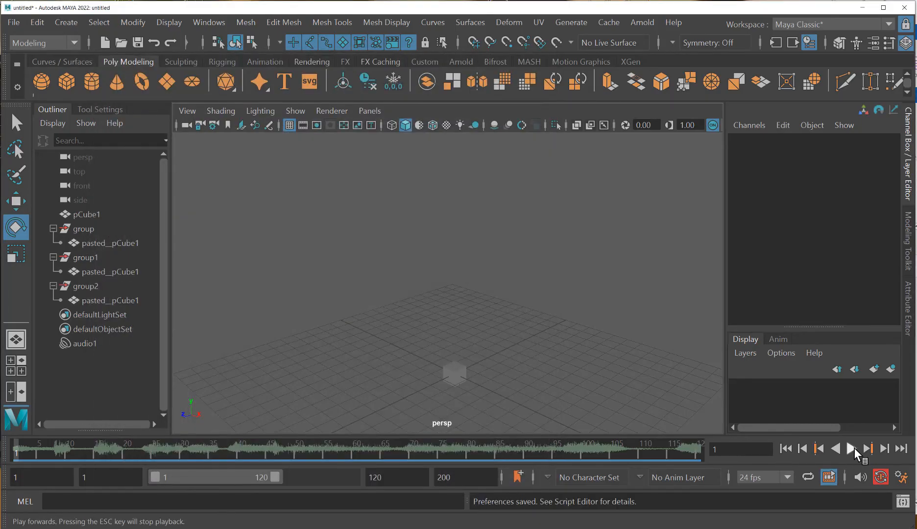
- Play the animation forward with the audio in real time, then stop it partway
click(852, 448)
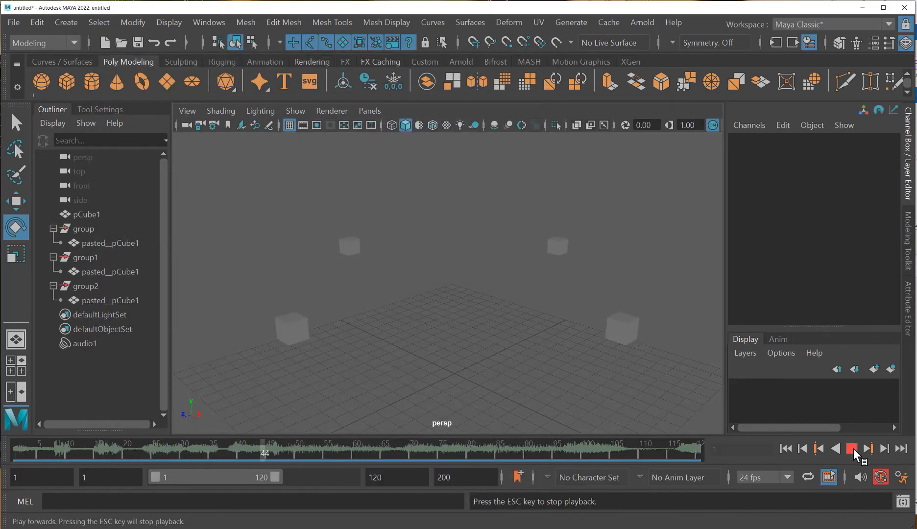
click(851, 449)
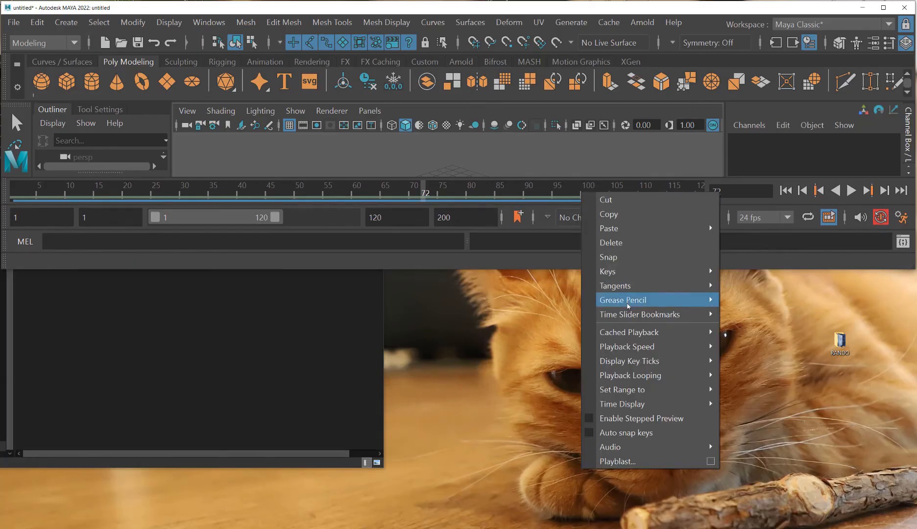
mouse_move(611, 446)
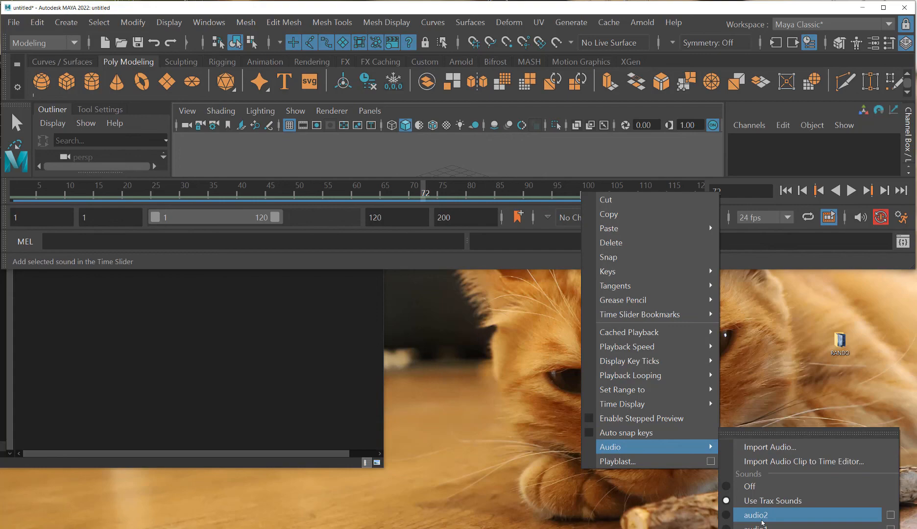
- Switch the time slider's sound to audio2 from the right-click Audio menu
click(755, 516)
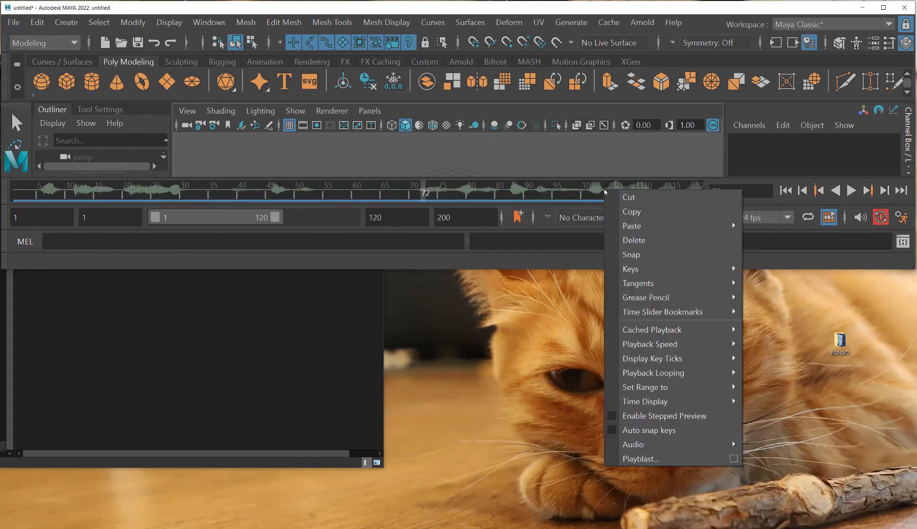
mouse_move(633, 444)
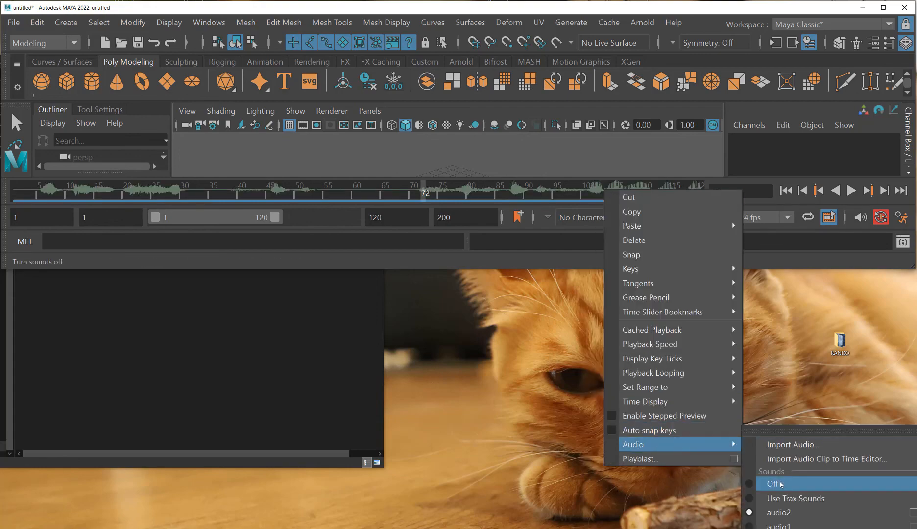